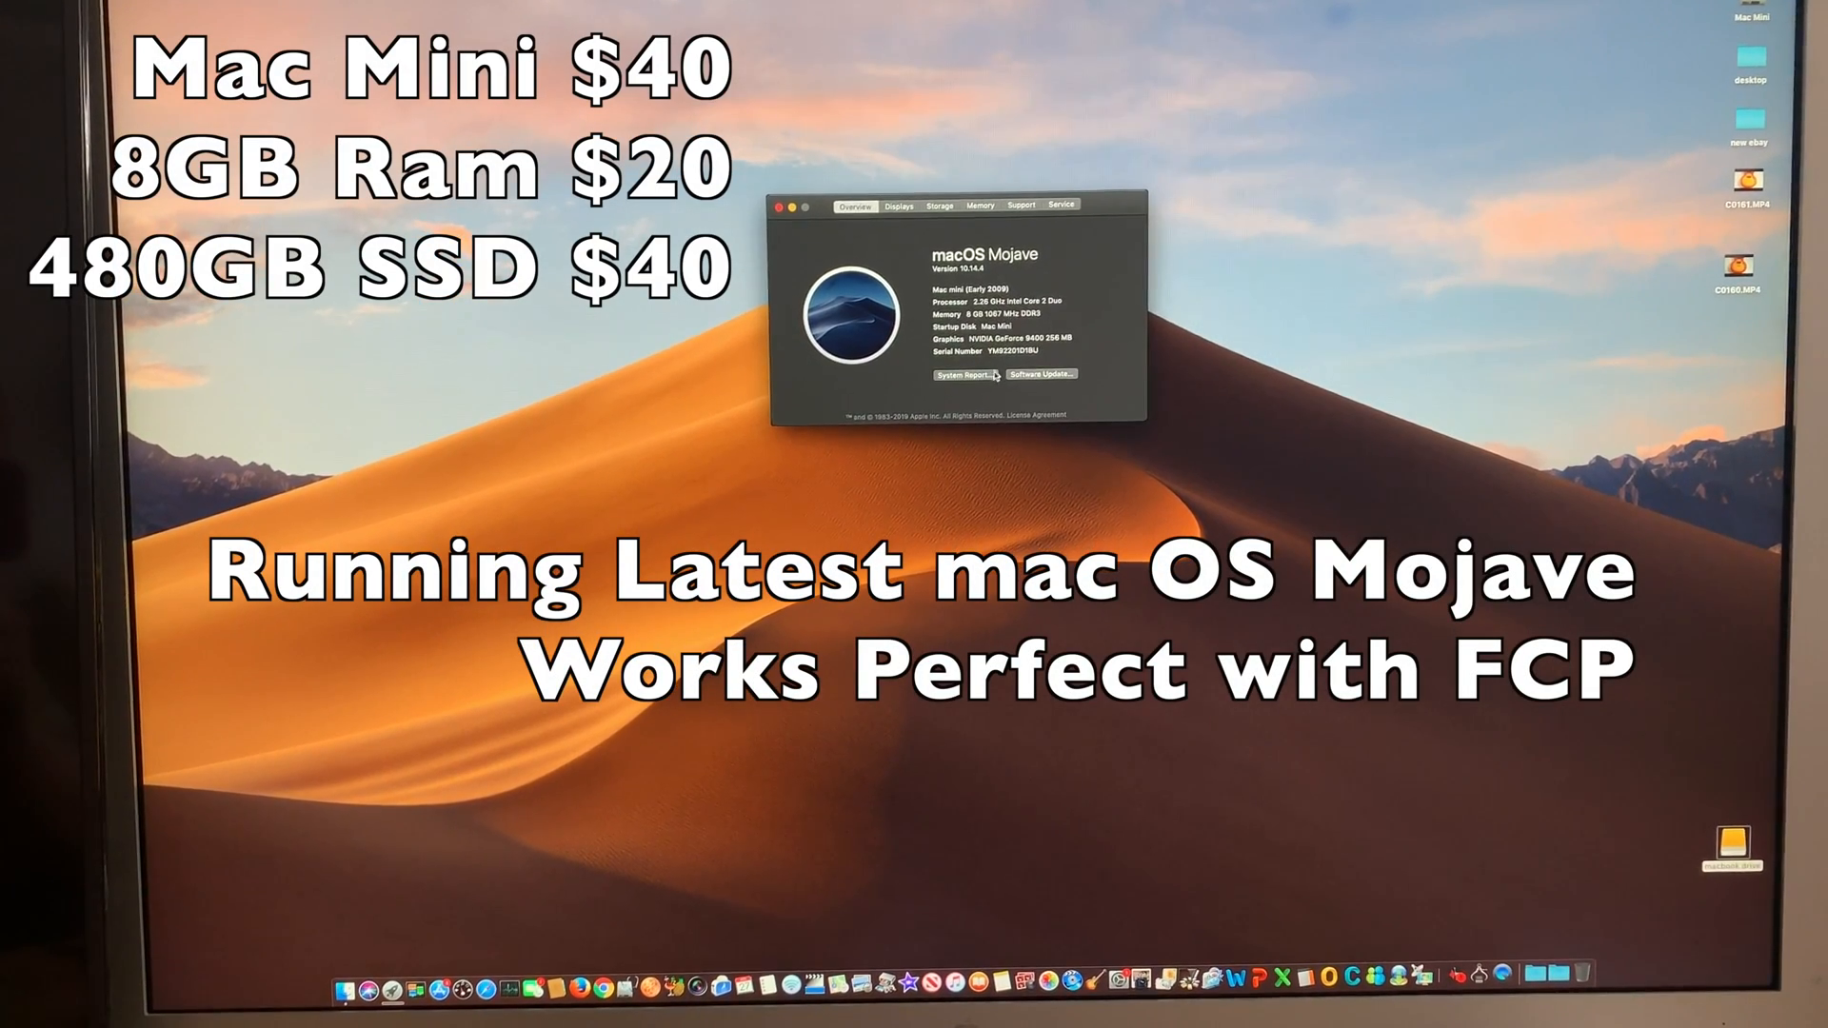
Step: Review the Mac mini's overview and full System Report via About This Mac, then quit System Information
click(960, 375)
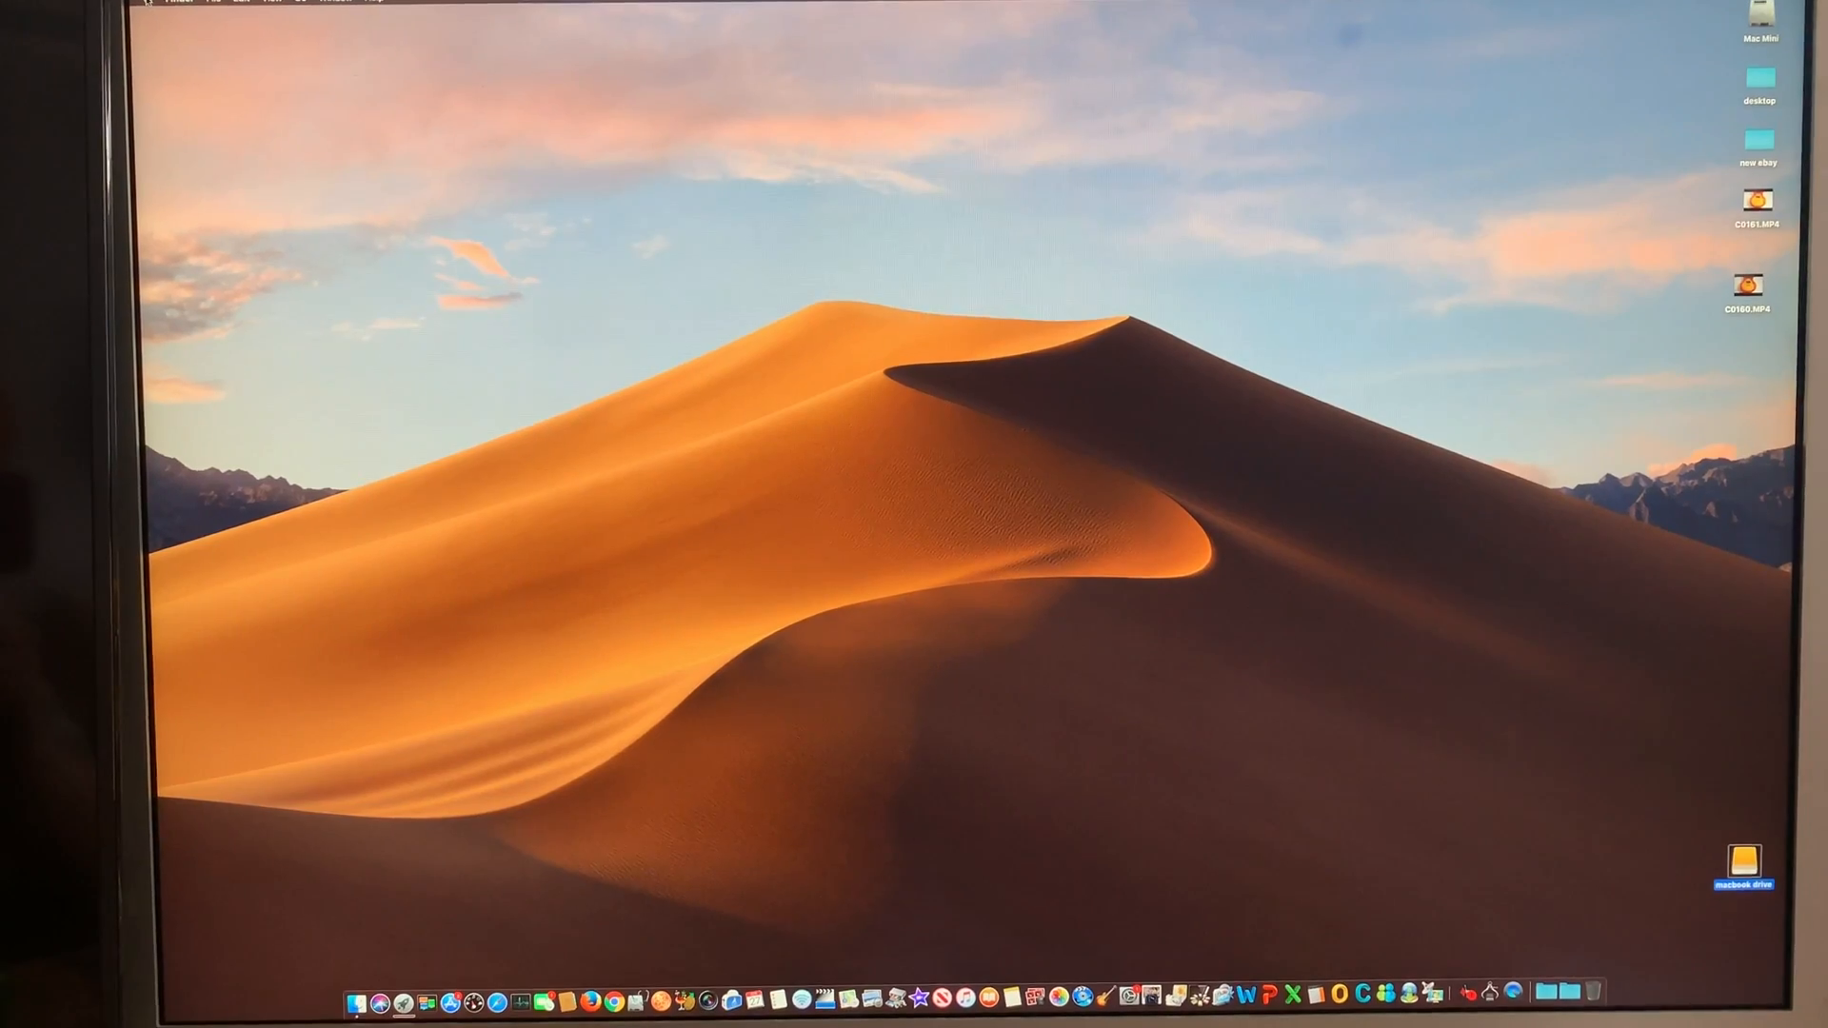
click(135, 4)
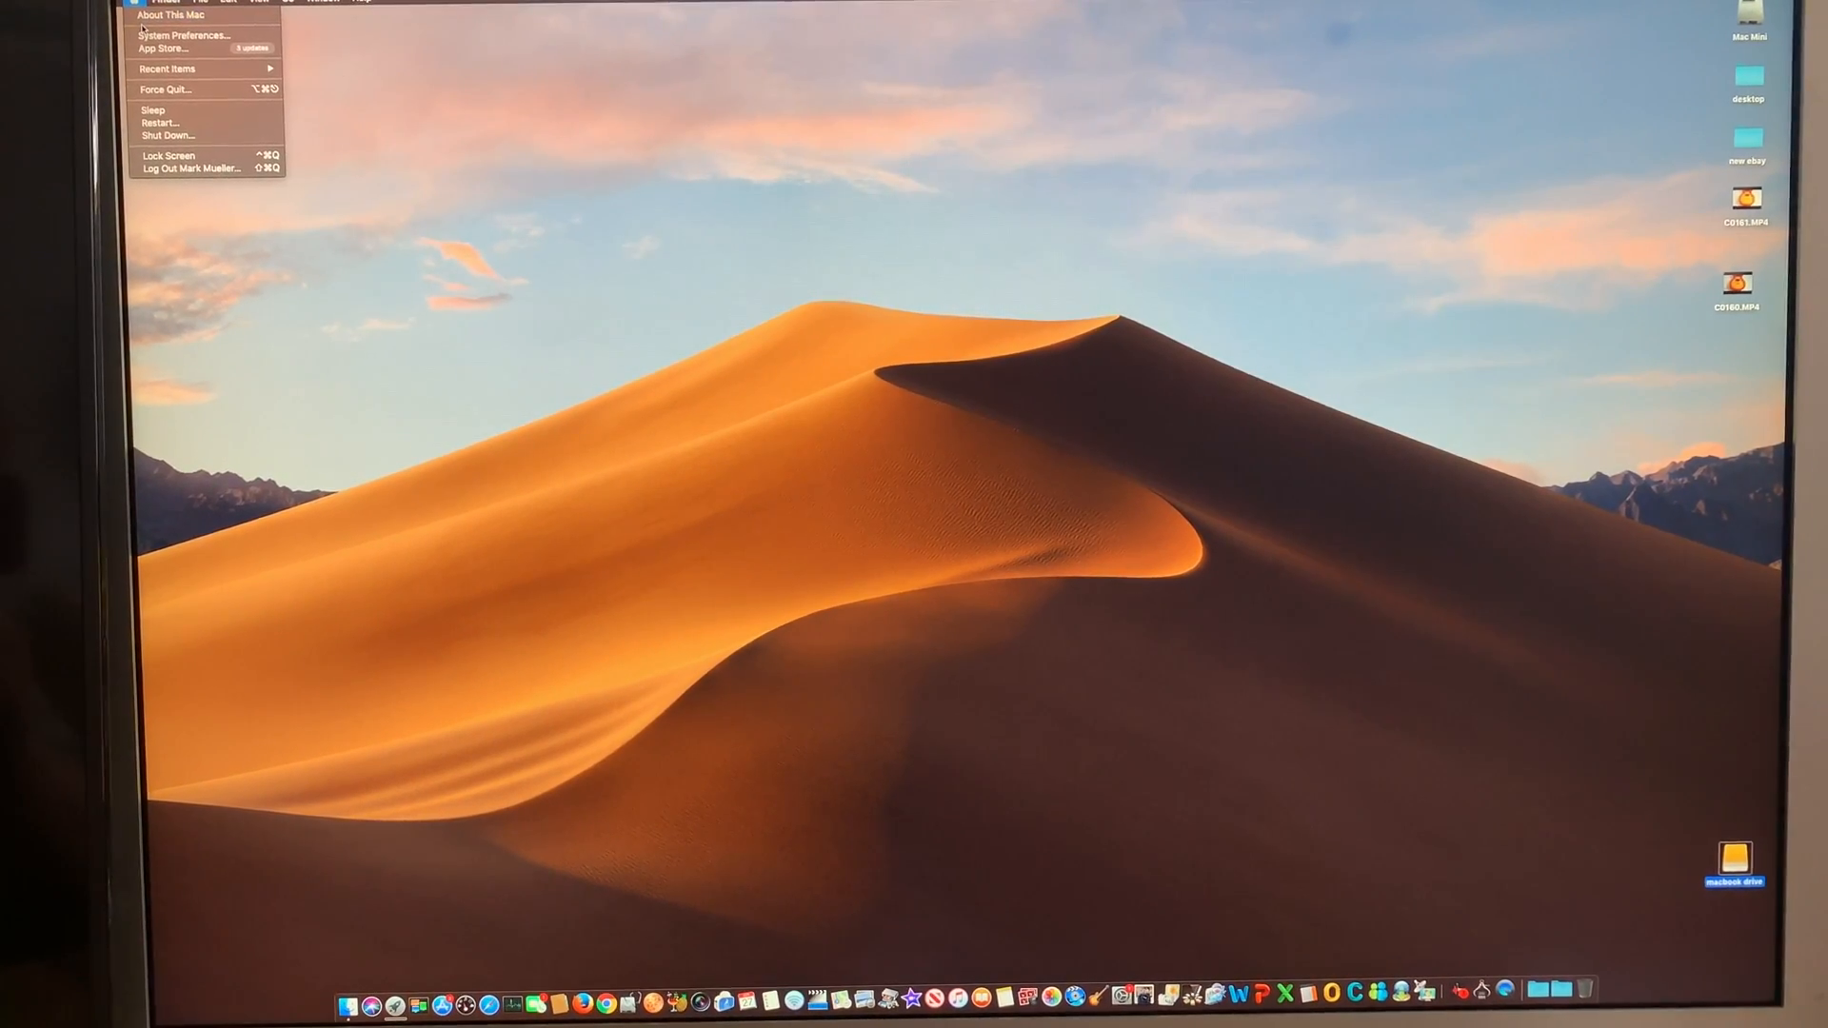
click(990, 362)
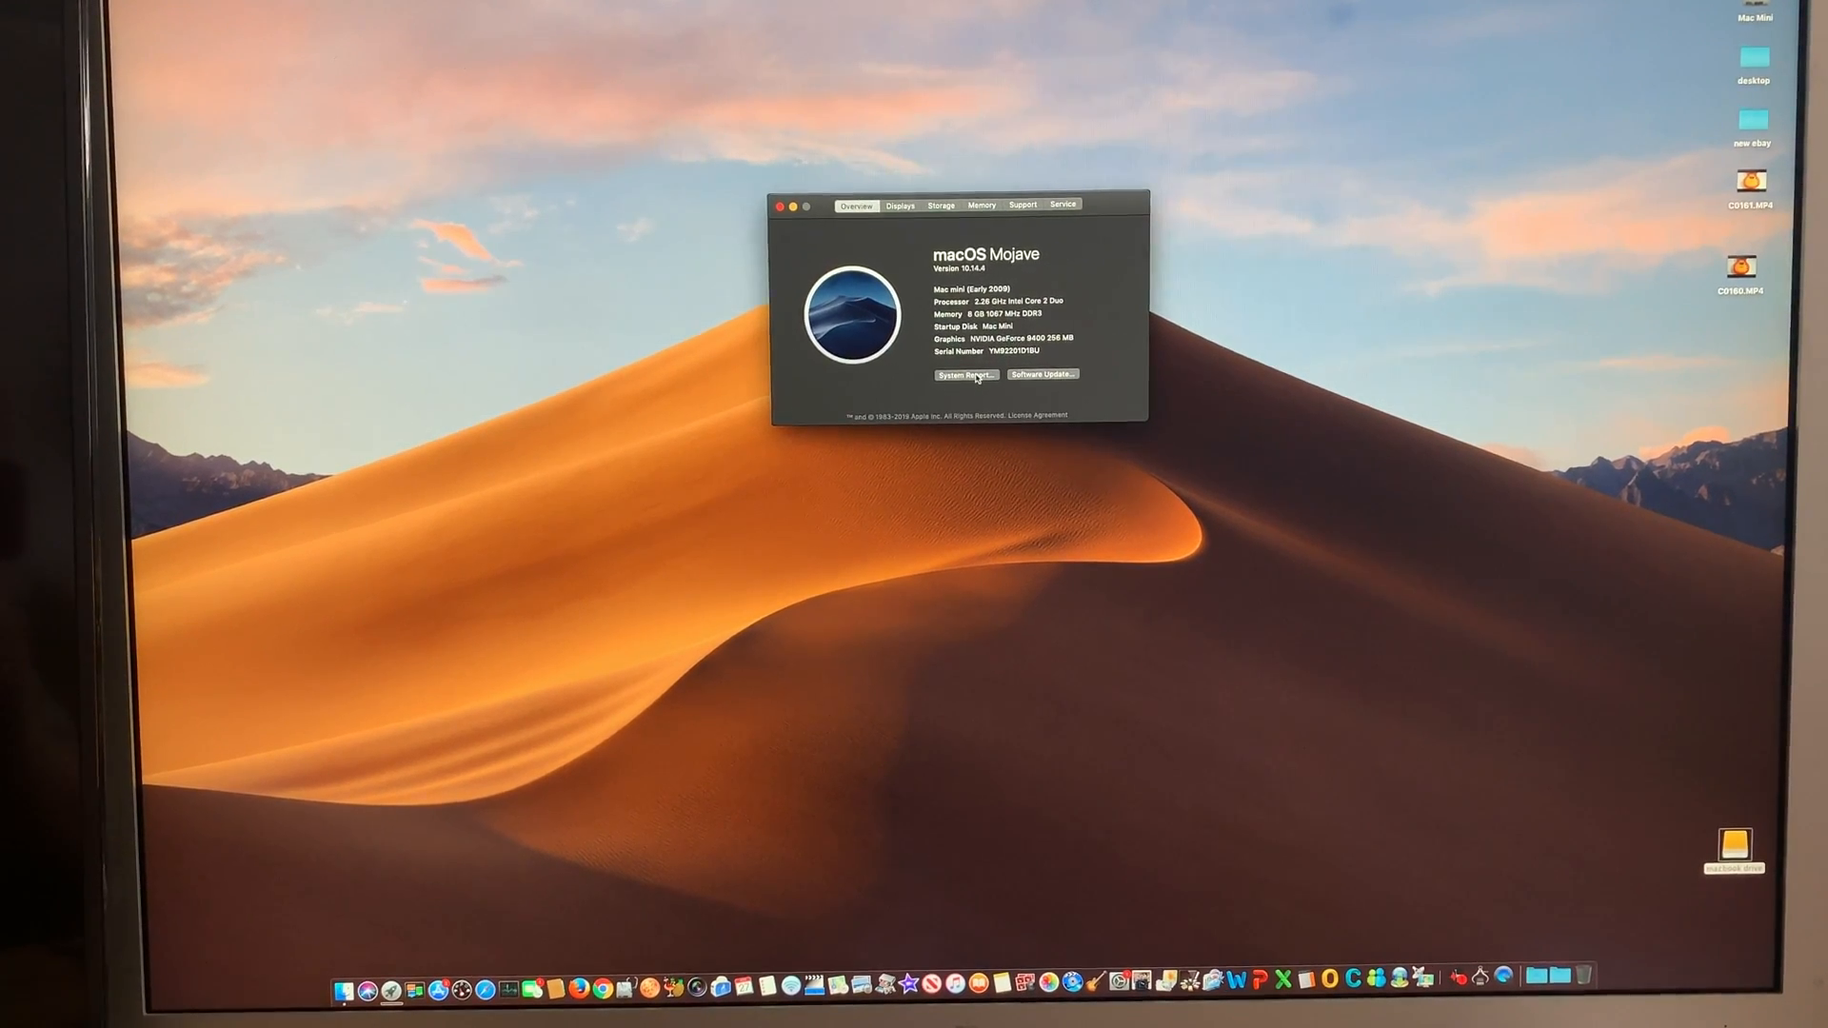
click(965, 375)
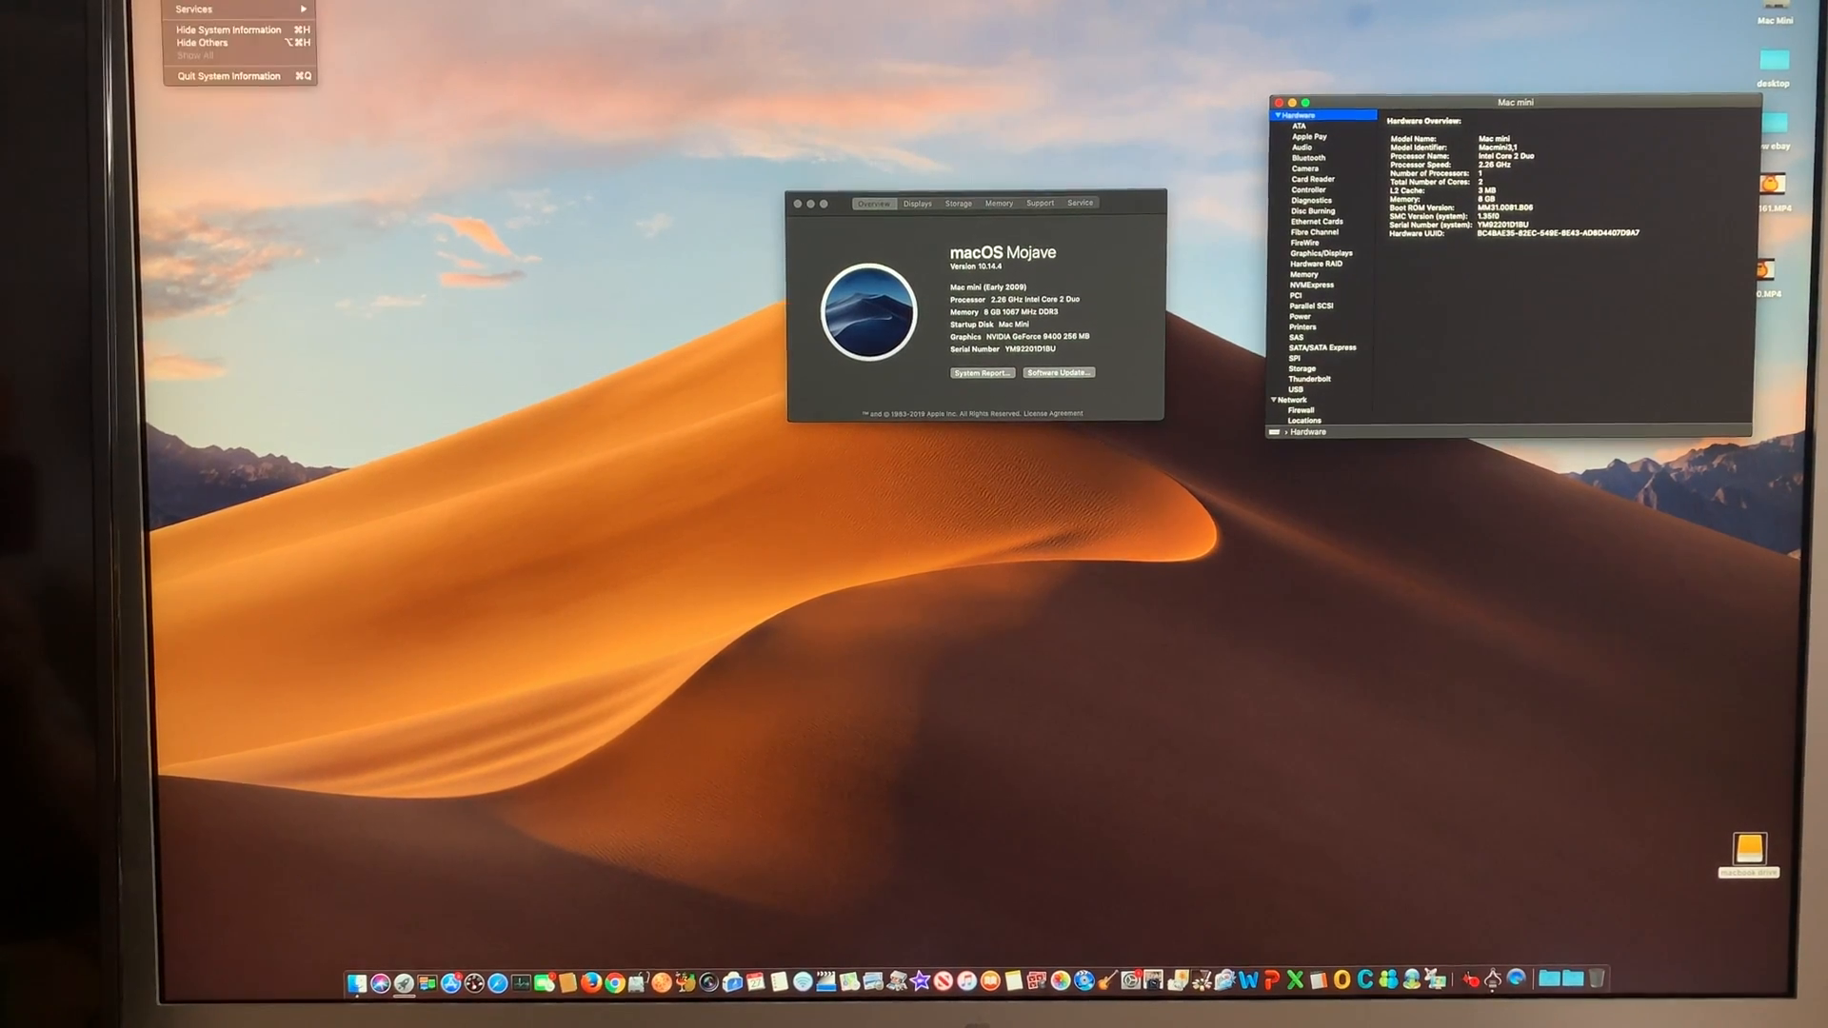
click(228, 76)
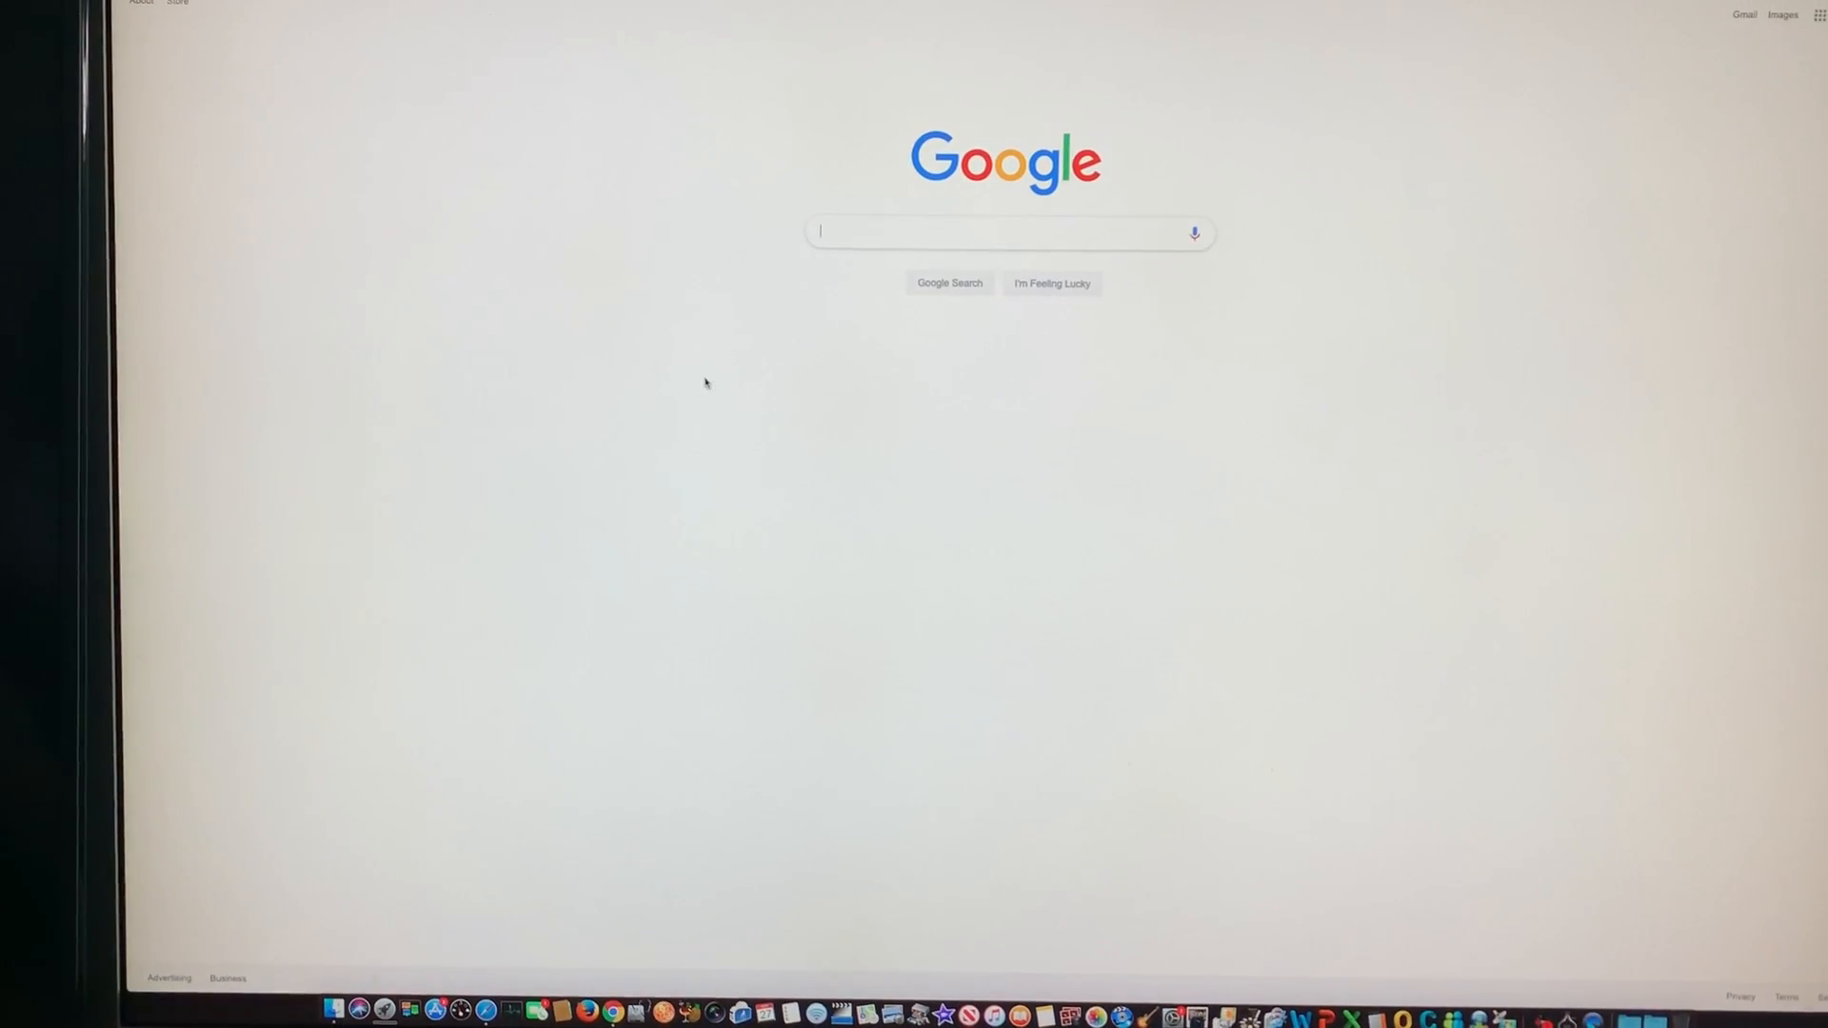
Step: Search Google for 'apple', visit Apple's official site, then quit Google Chrome
text(appl)
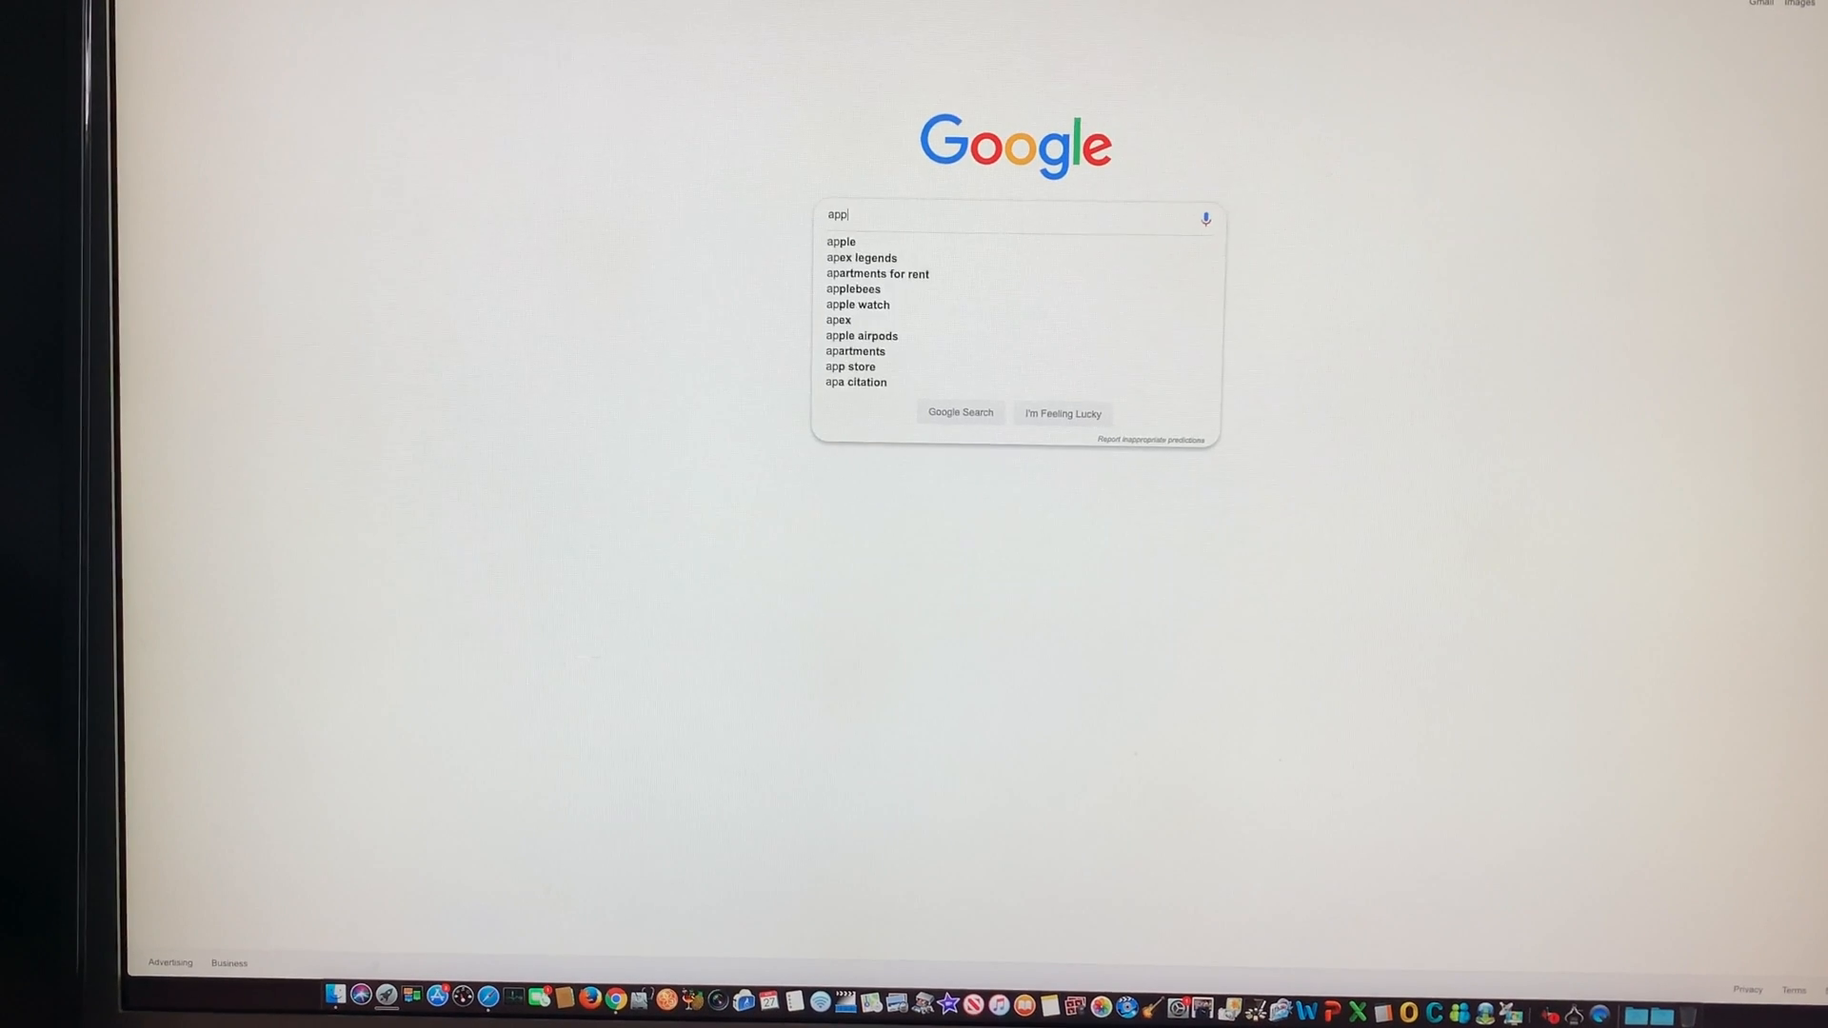
click(840, 242)
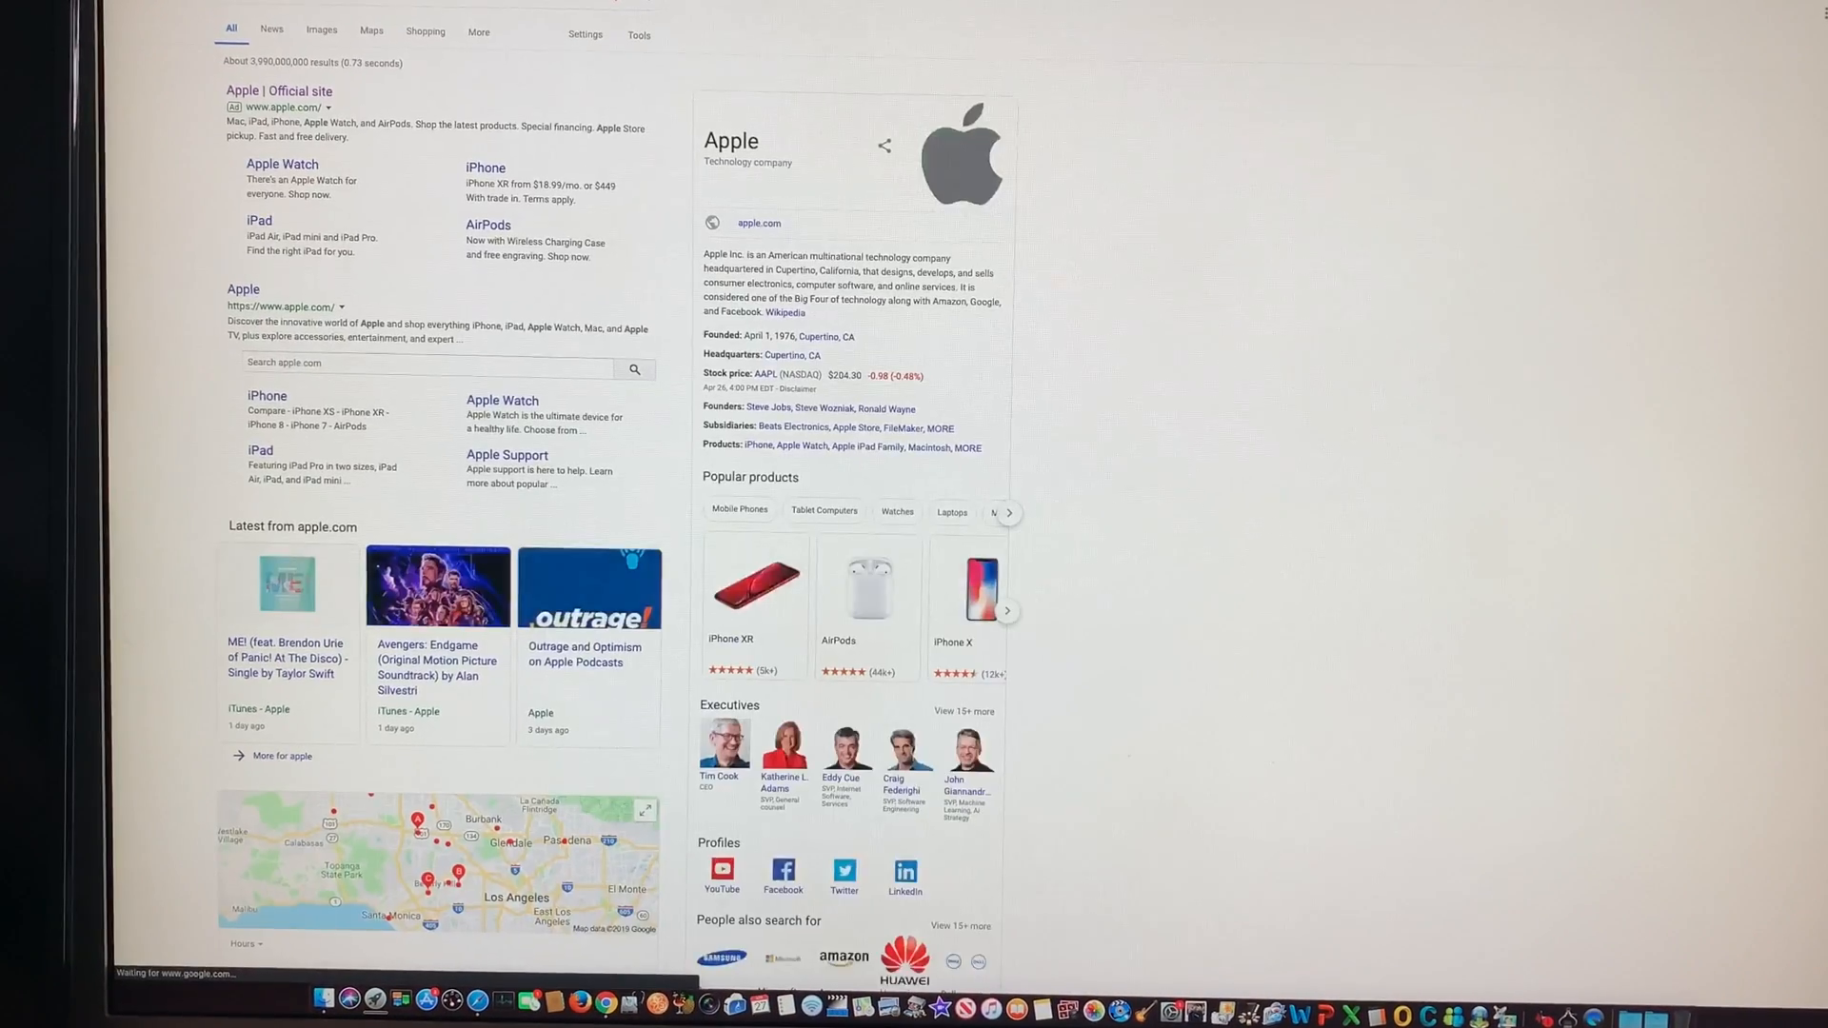
scroll(up, 3)
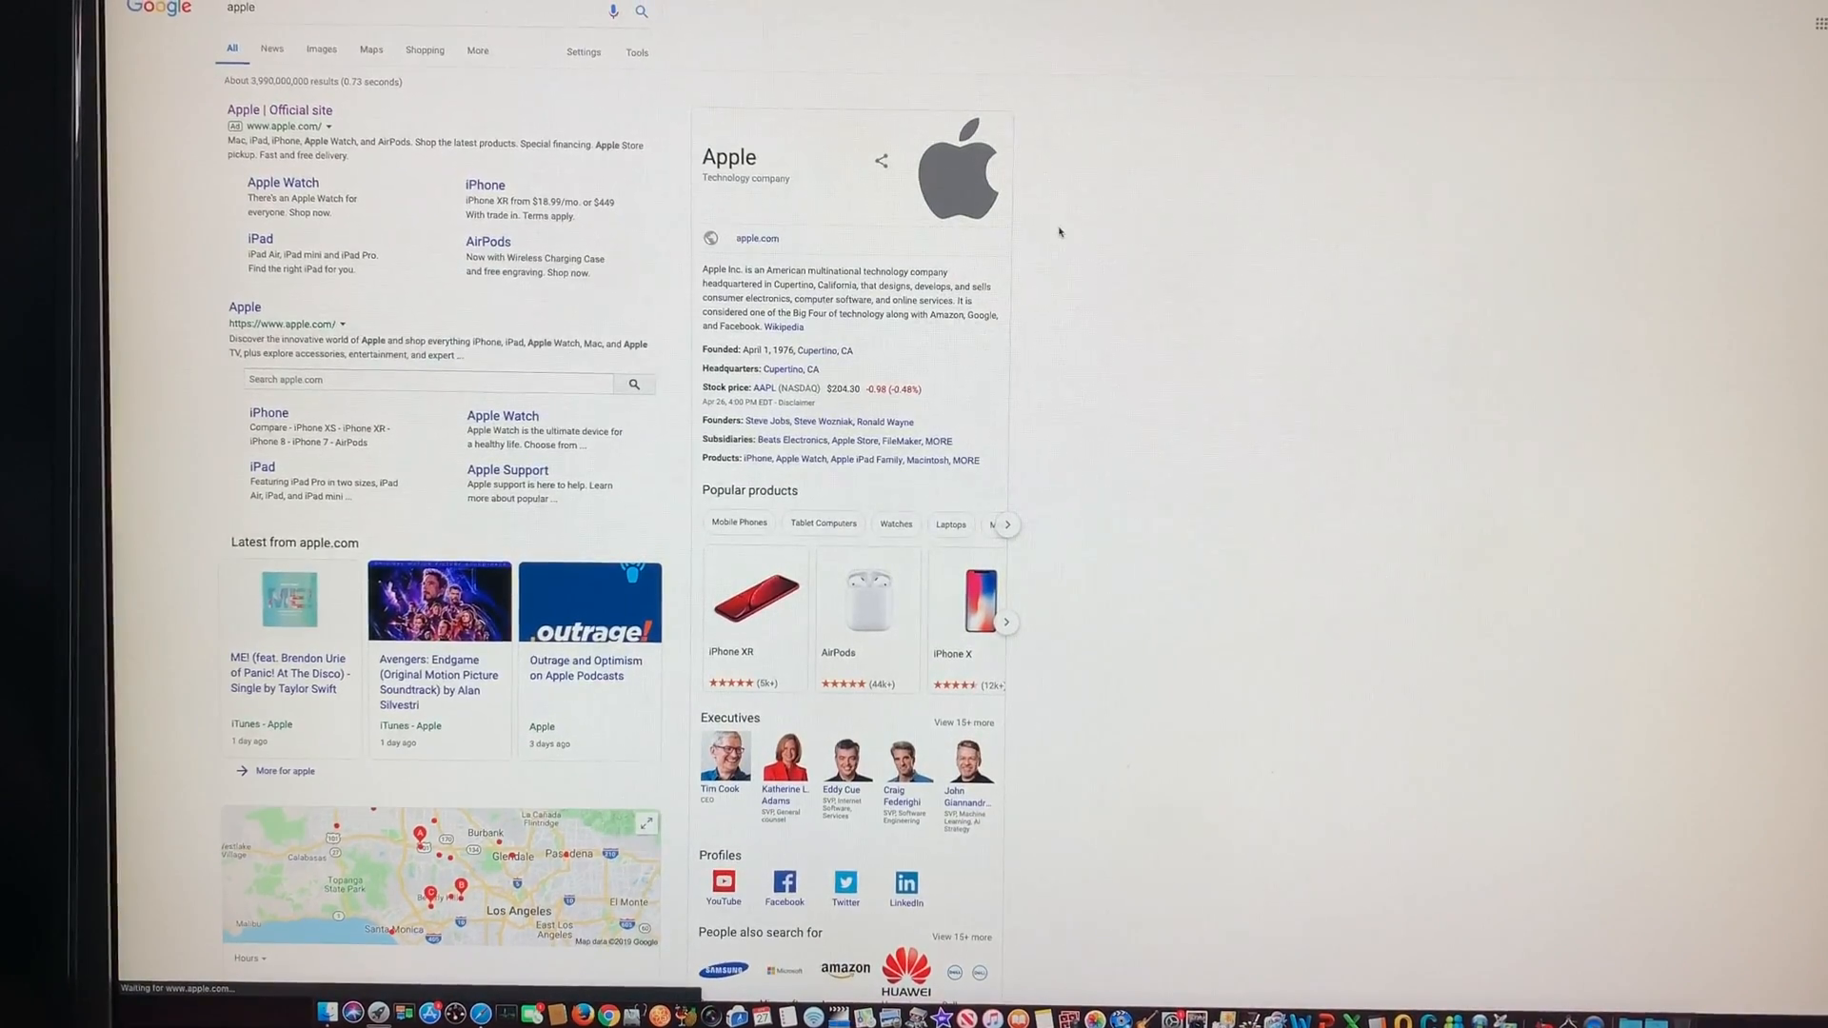
click(485, 185)
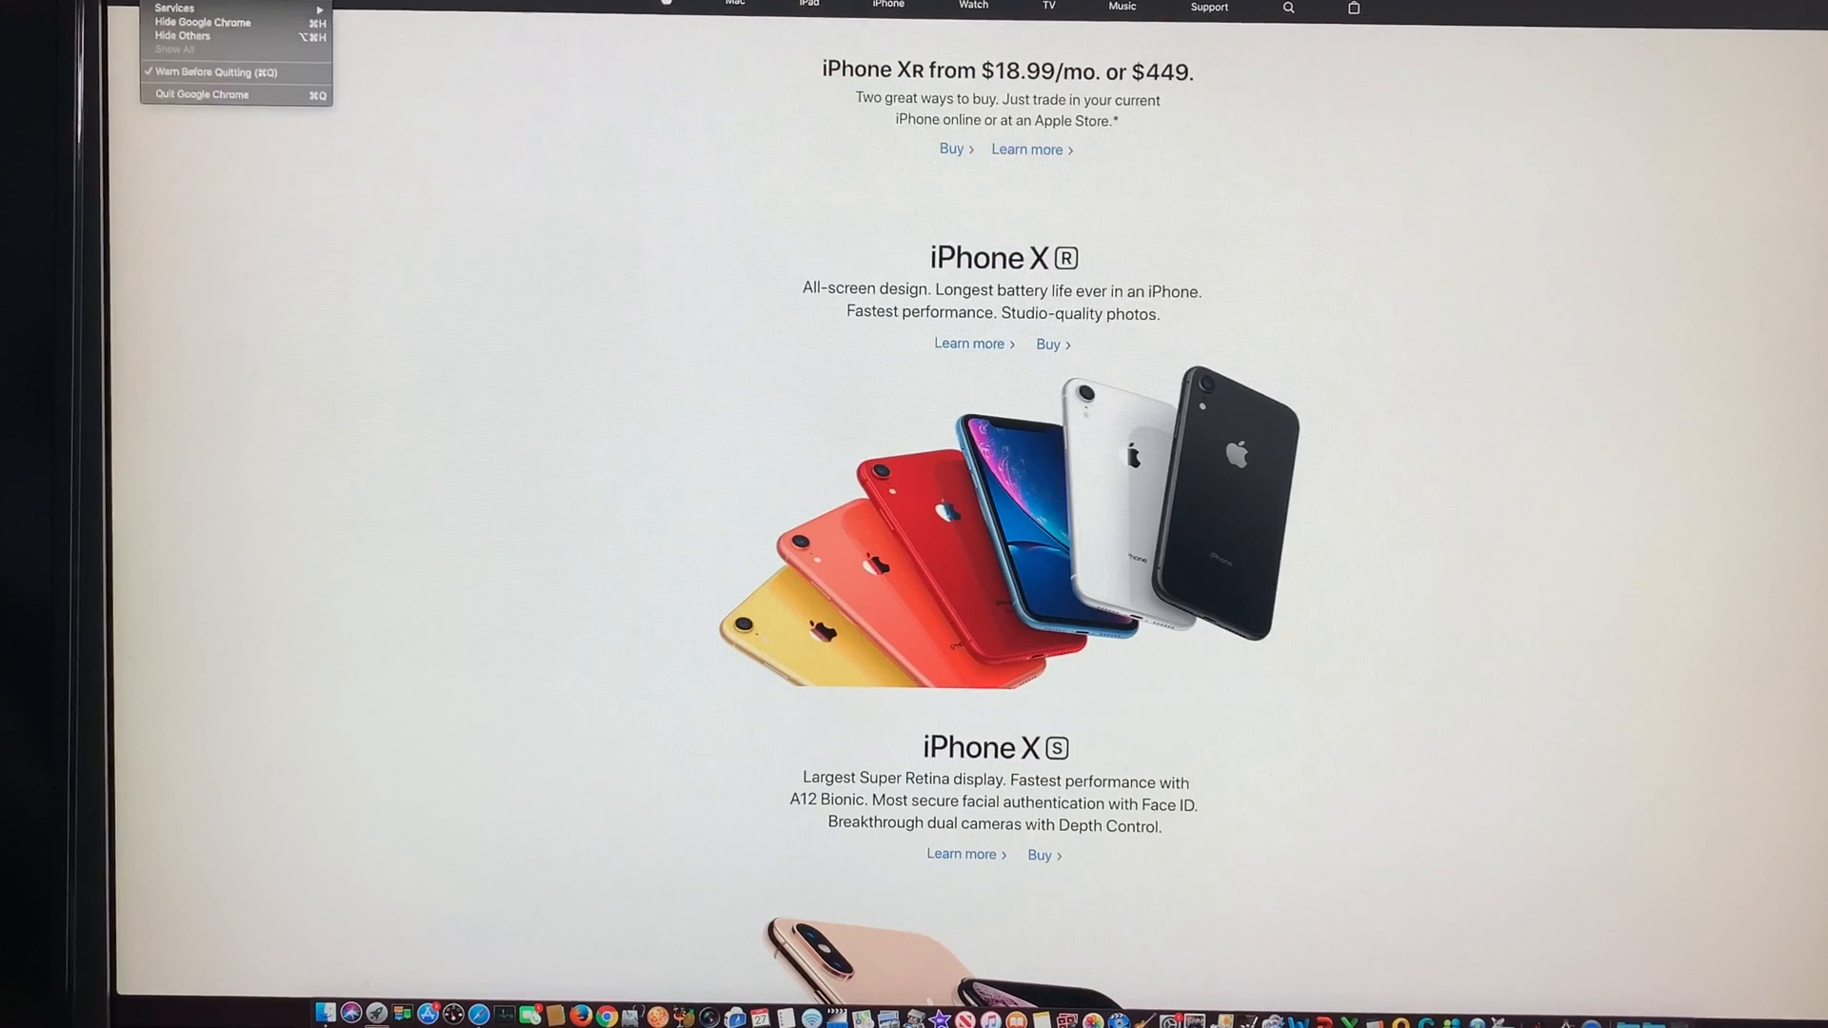
click(200, 95)
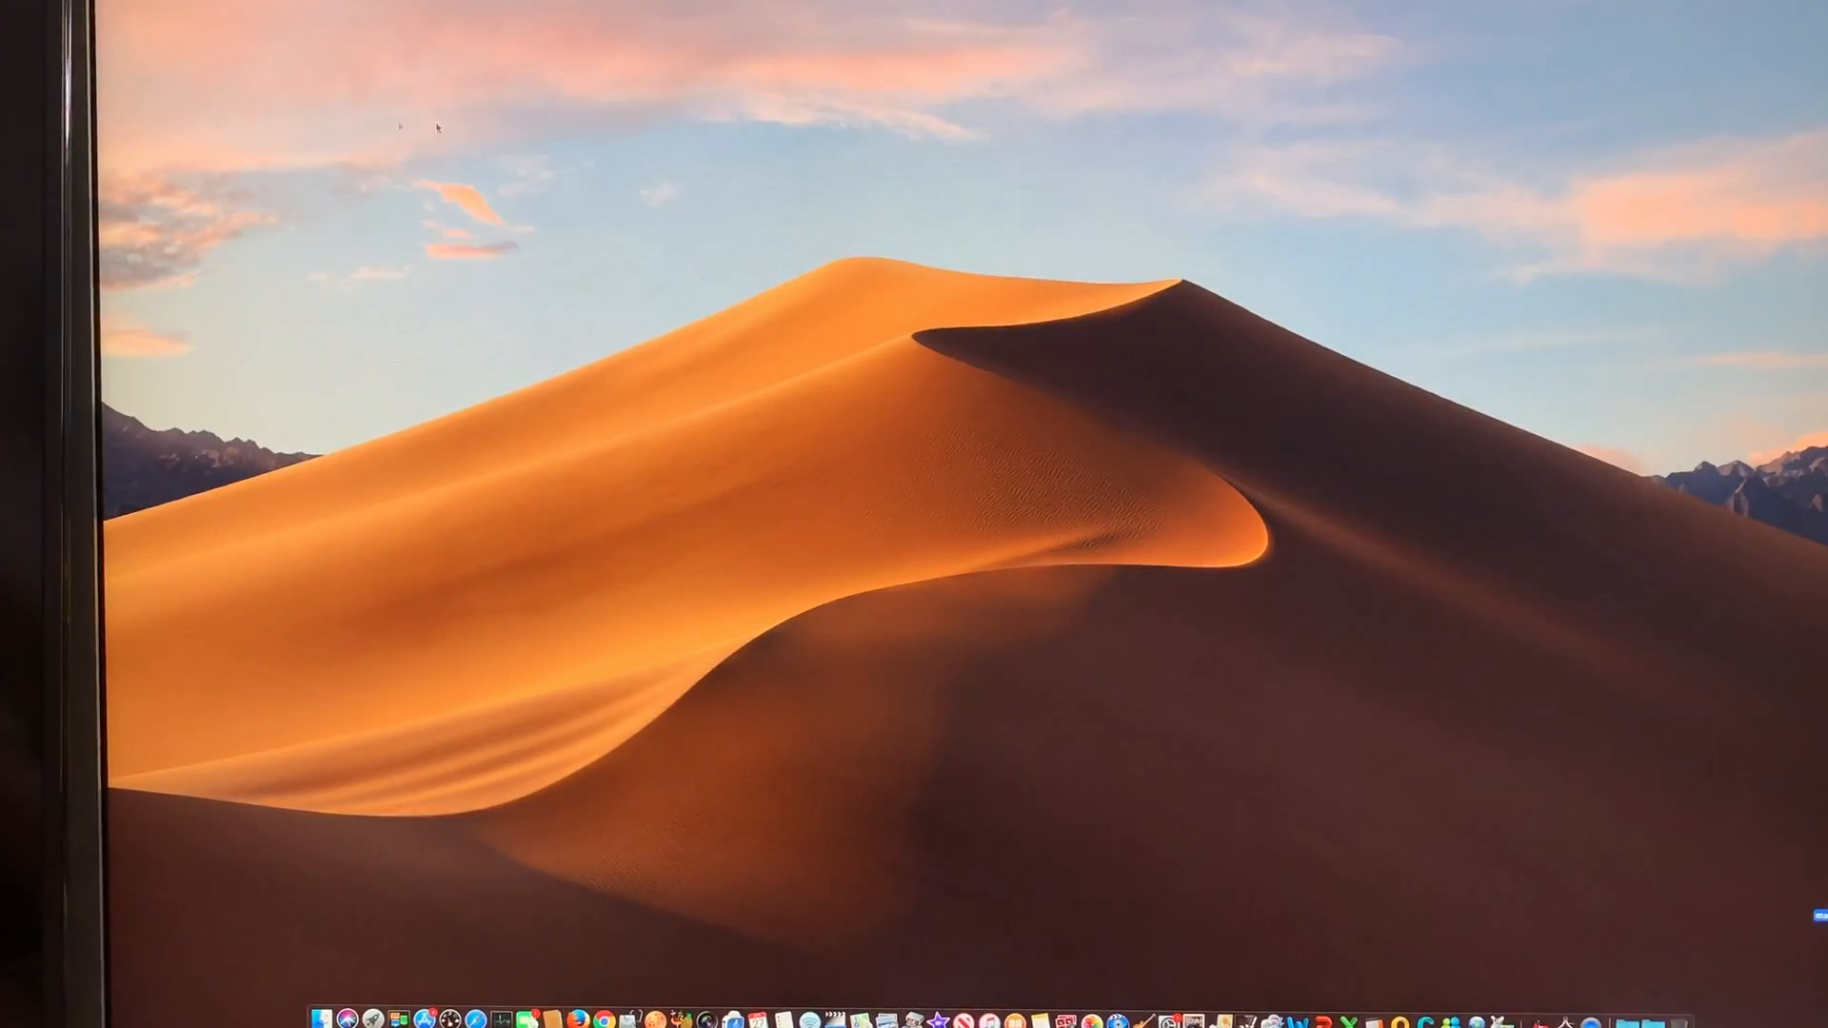